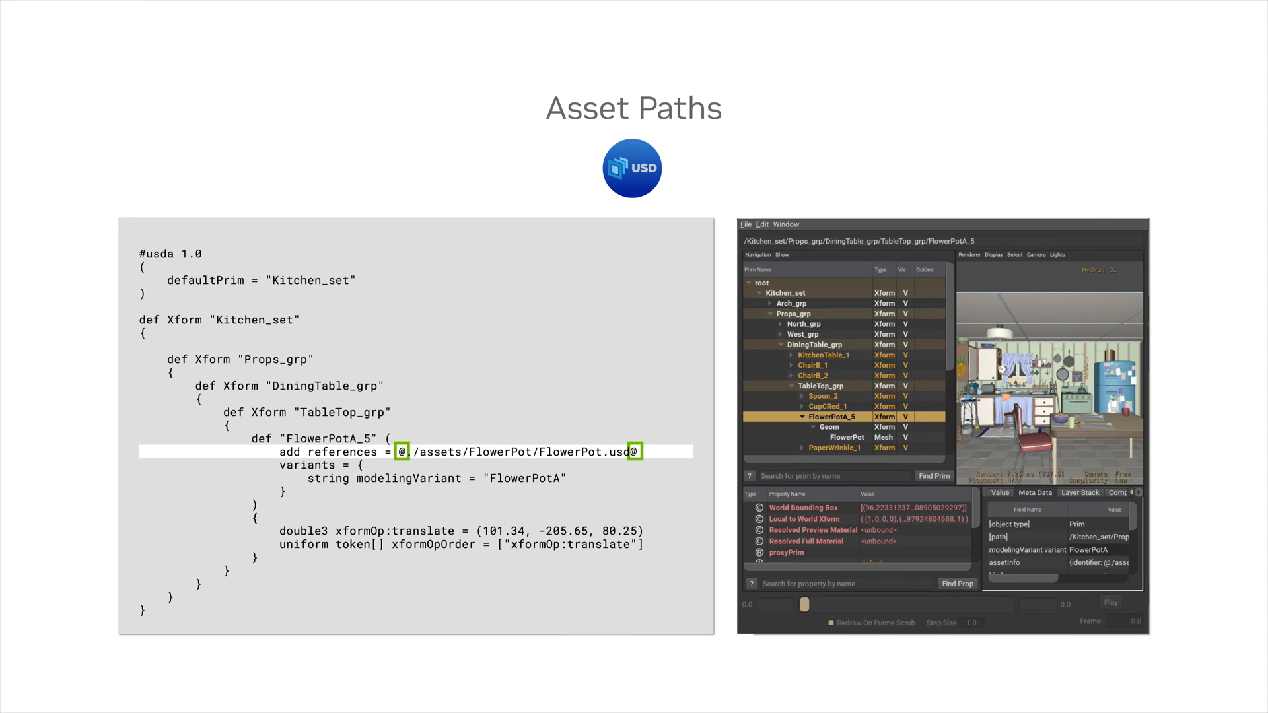
- Export the wireframe van as VW_PANEL_VAN.usd into localhost/Projects/connect/assets
{"action": "type", "text": ".usd"}
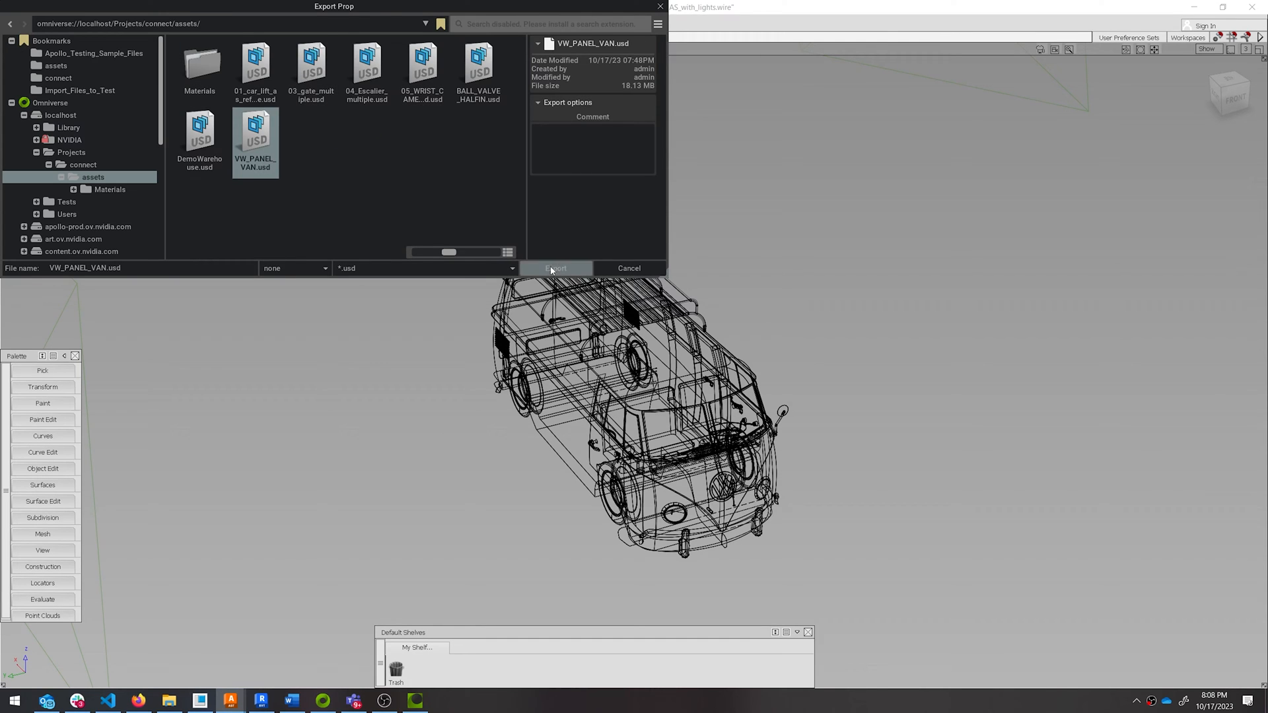
{"action": "left_click", "coordinate": [557, 269]}
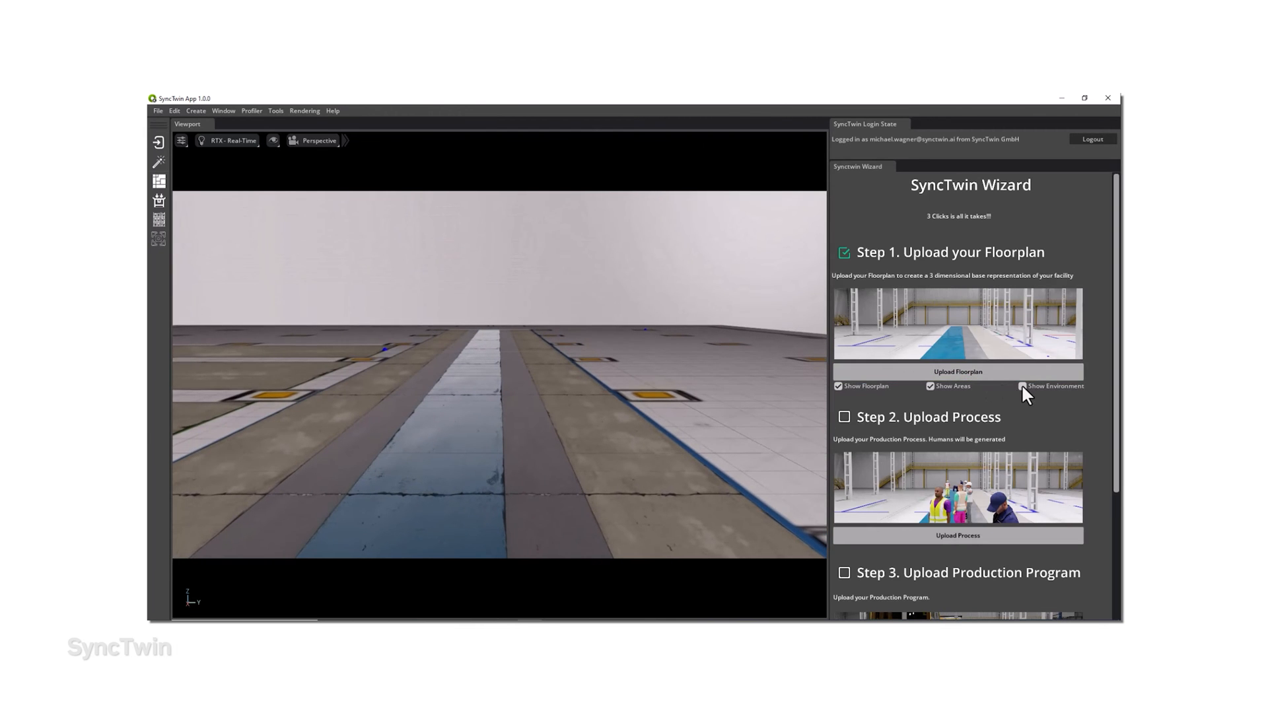
- Enable Show Environment in SyncTwin Wizard Step 1 to display the warehouse around the floorplan
{"action": "left_click", "coordinate": [1022, 386]}
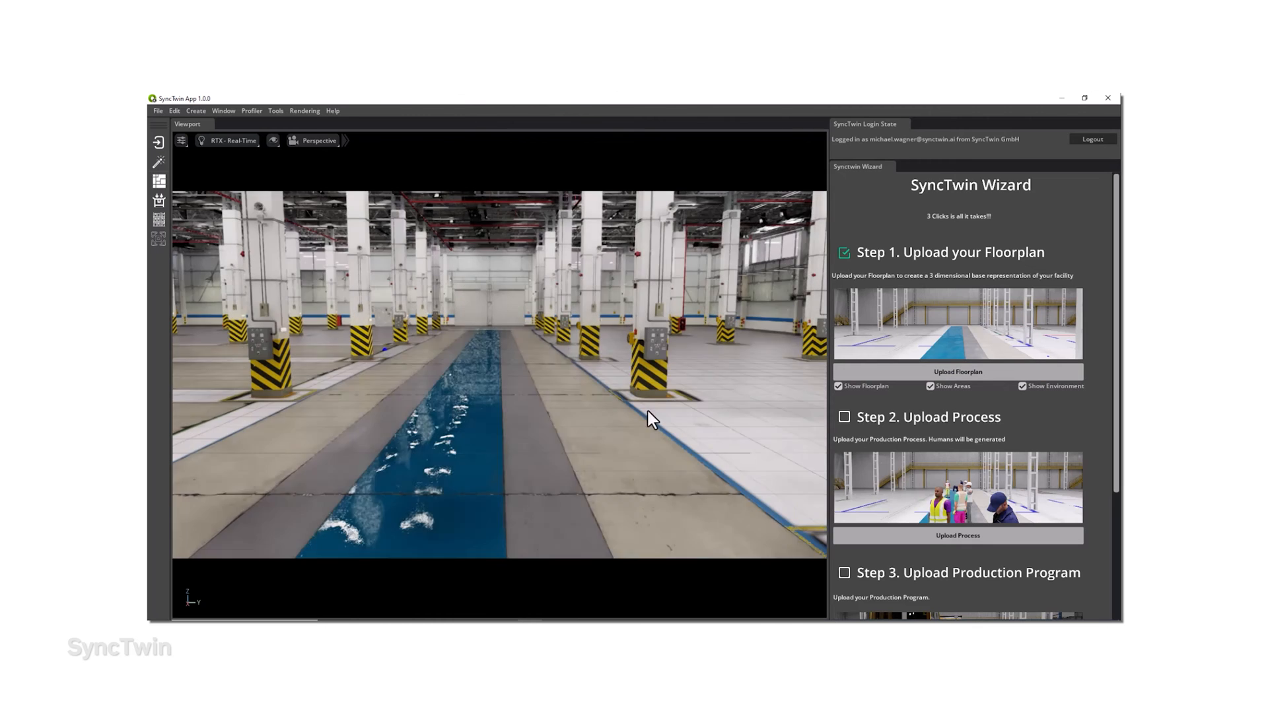
{"action": "left_click", "coordinate": [838, 386]}
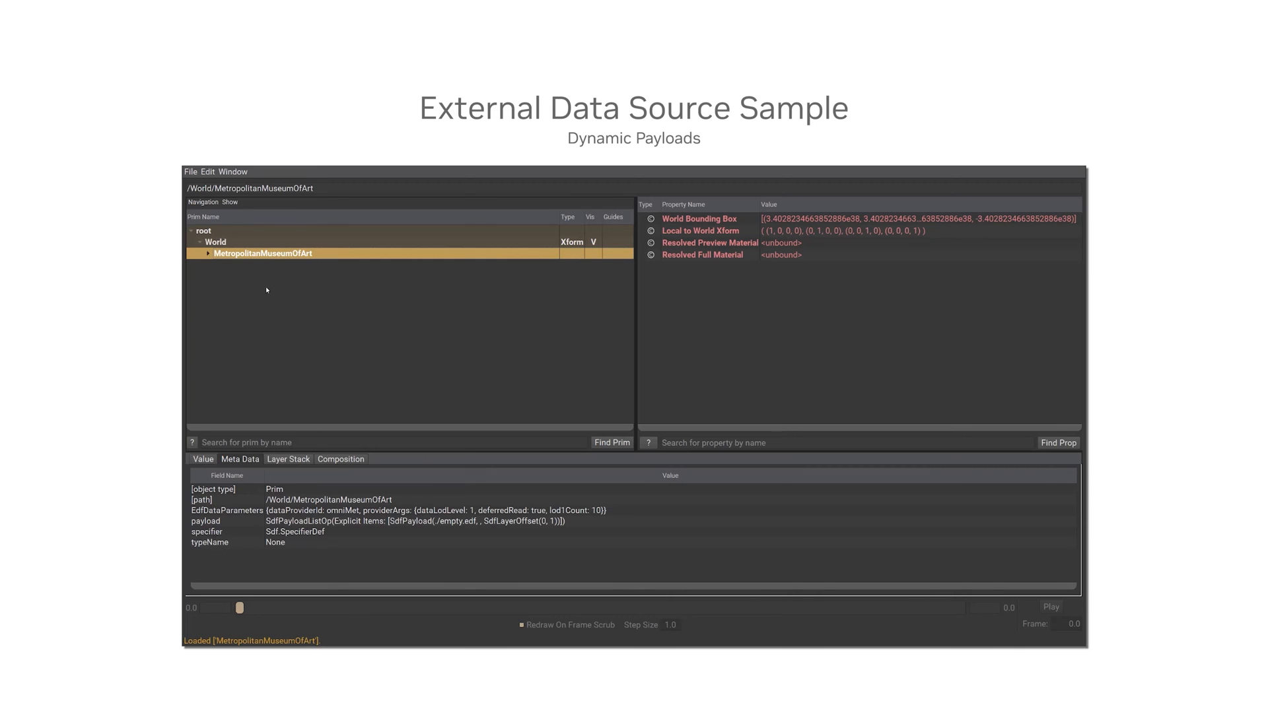
- Expand MetropolitanMuseumOfArt and Greek_and_Roman_Art to inspect the Perfume_bottle239734 art object
{"action": "left_click", "coordinate": [209, 253]}
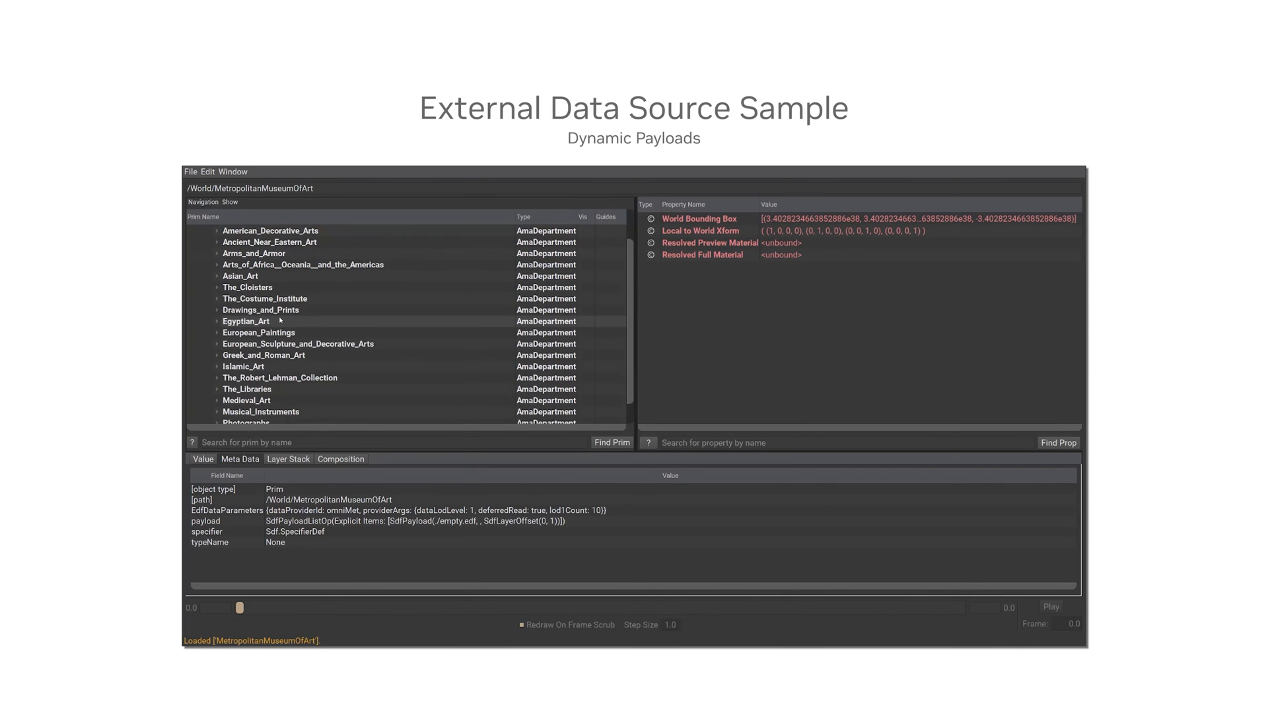
{"action": "left_click", "coordinate": [265, 355]}
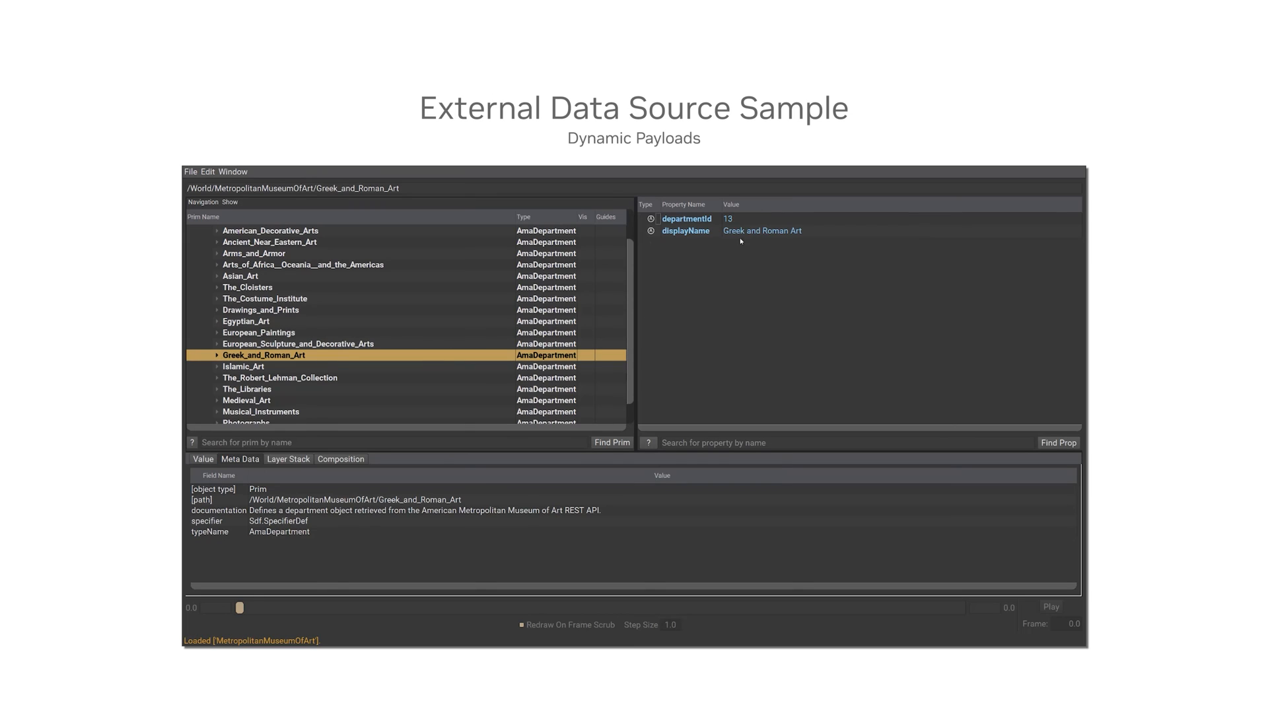
{"action": "left_click", "coordinate": [216, 355]}
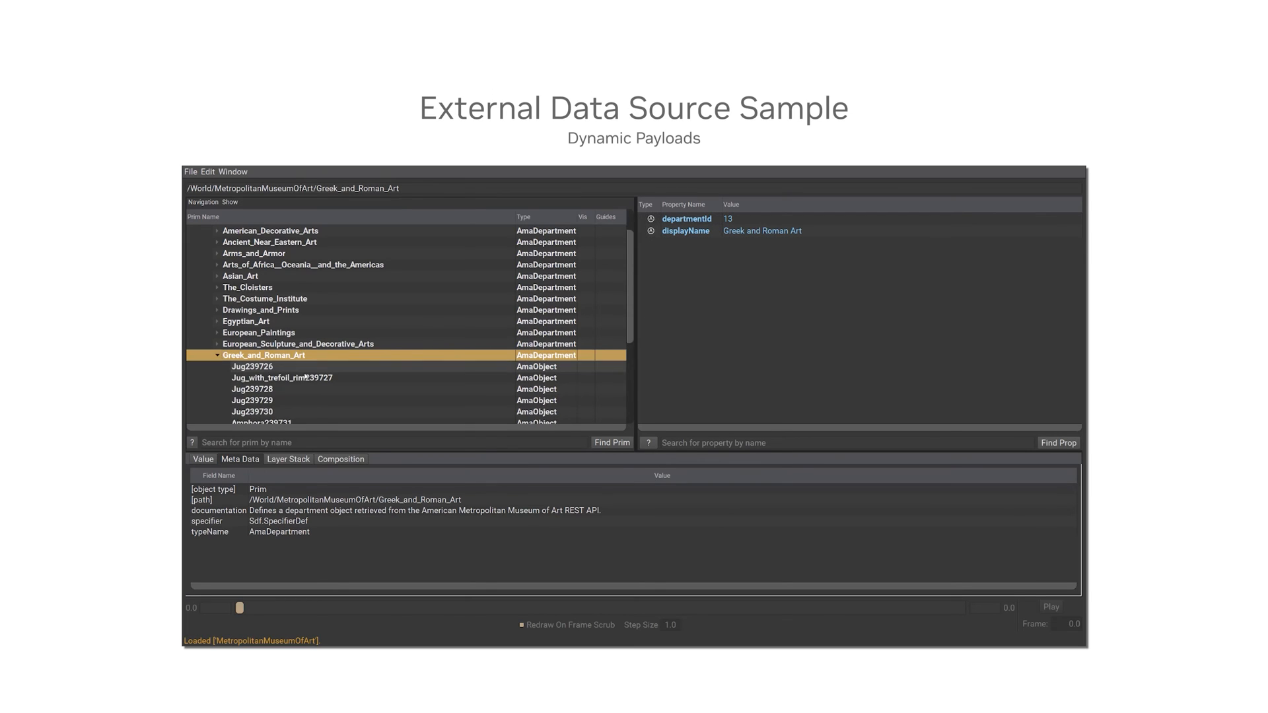
{"action": "left_click", "coordinate": [275, 388]}
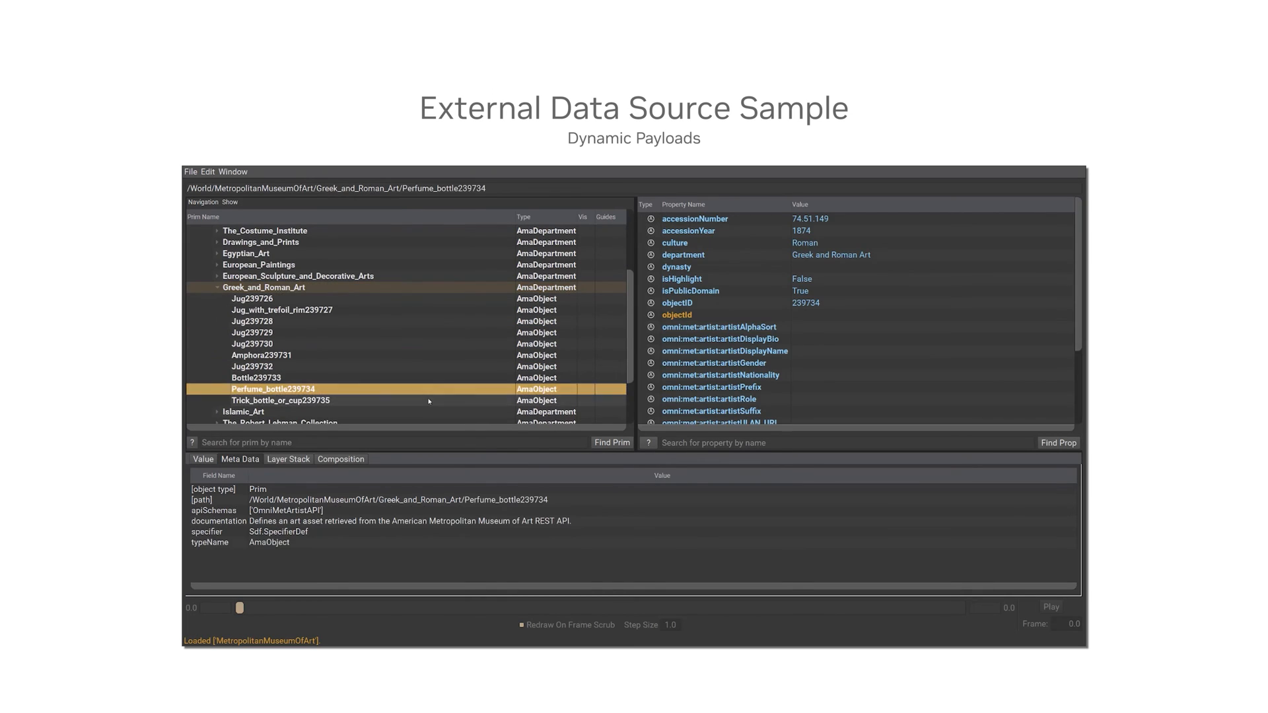
{"action": "scroll", "scroll_direction": "down", "scroll_amount": 3}
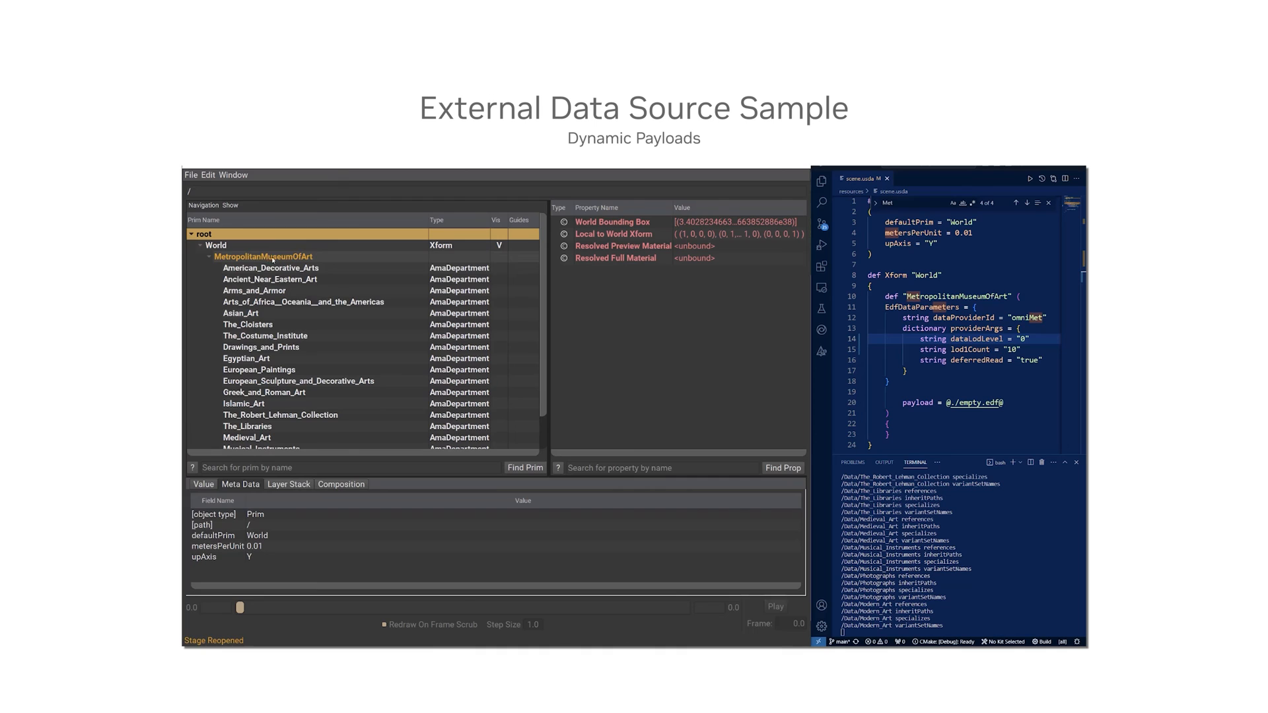
- Inspect the Ancient_Near_Eastern_Art department before reopening the stage with dataLodLevel 1
{"action": "left_click", "coordinate": [269, 279]}
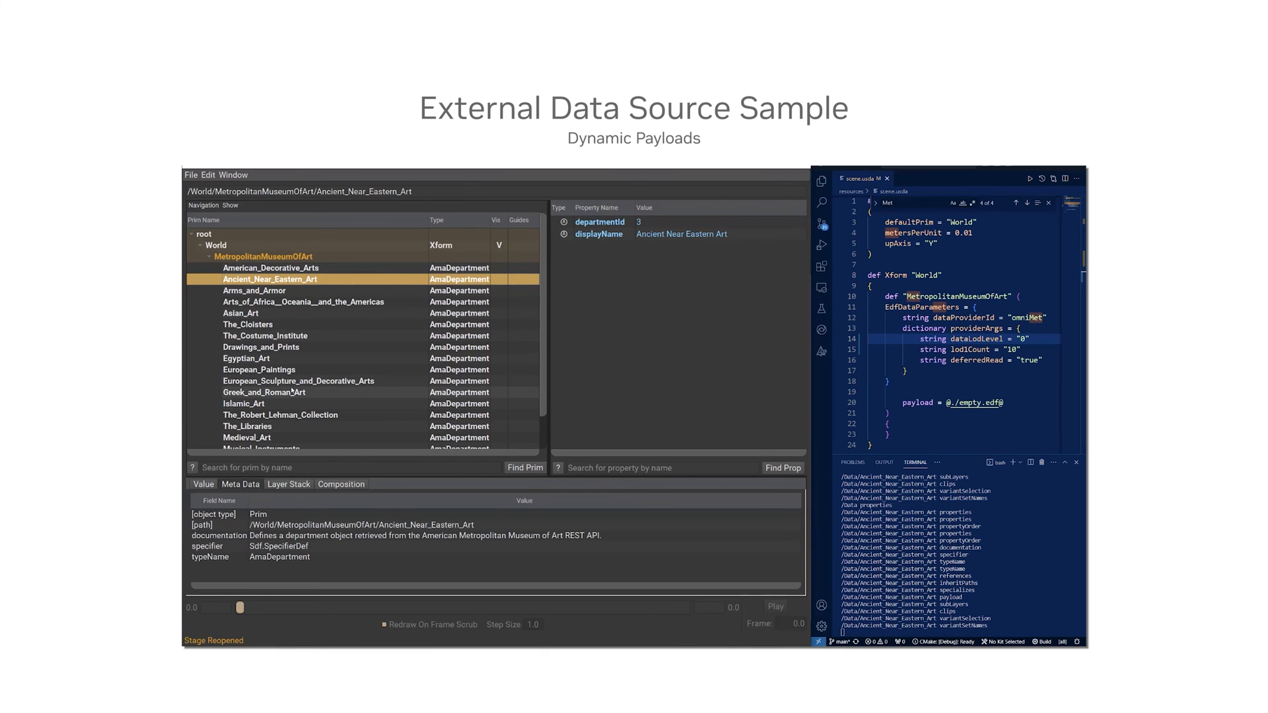
{"action": "left_click", "coordinate": [264, 392]}
{"action": "type", "text": "1"}
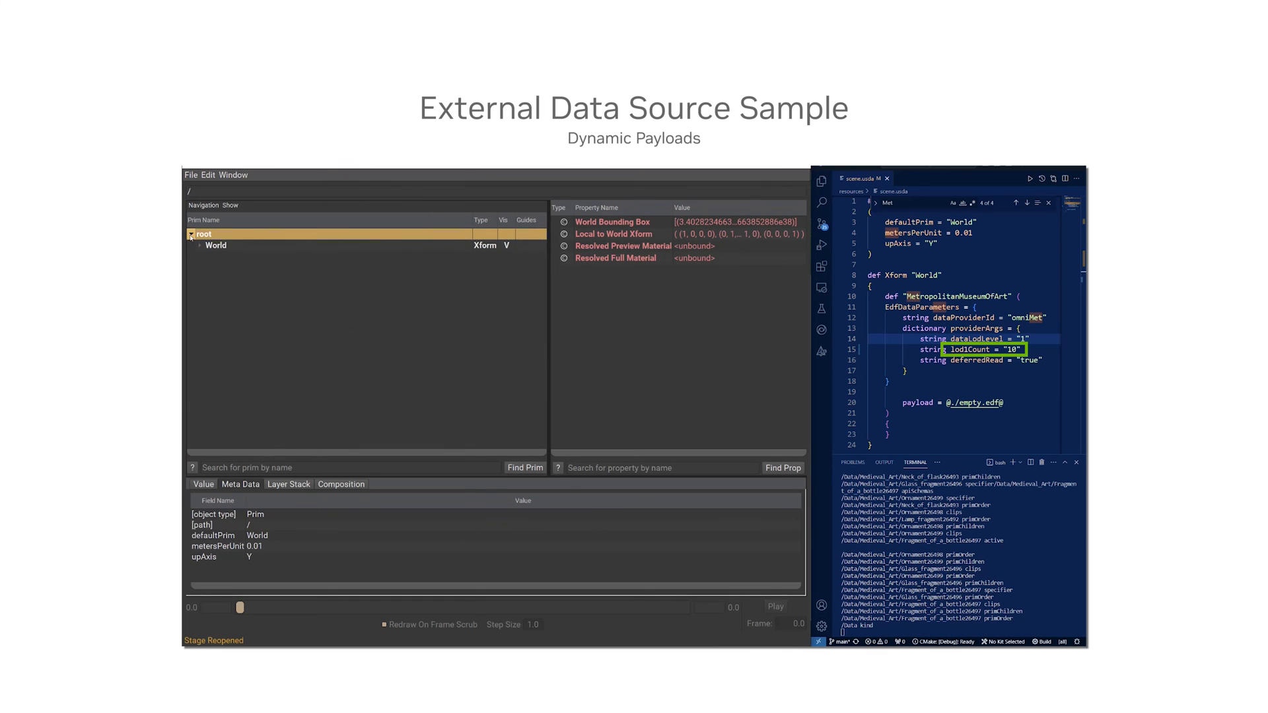
- Expand Egyptian_Art and inspect the Falcon_Amulet329777 art object
{"action": "left_click", "coordinate": [193, 246]}
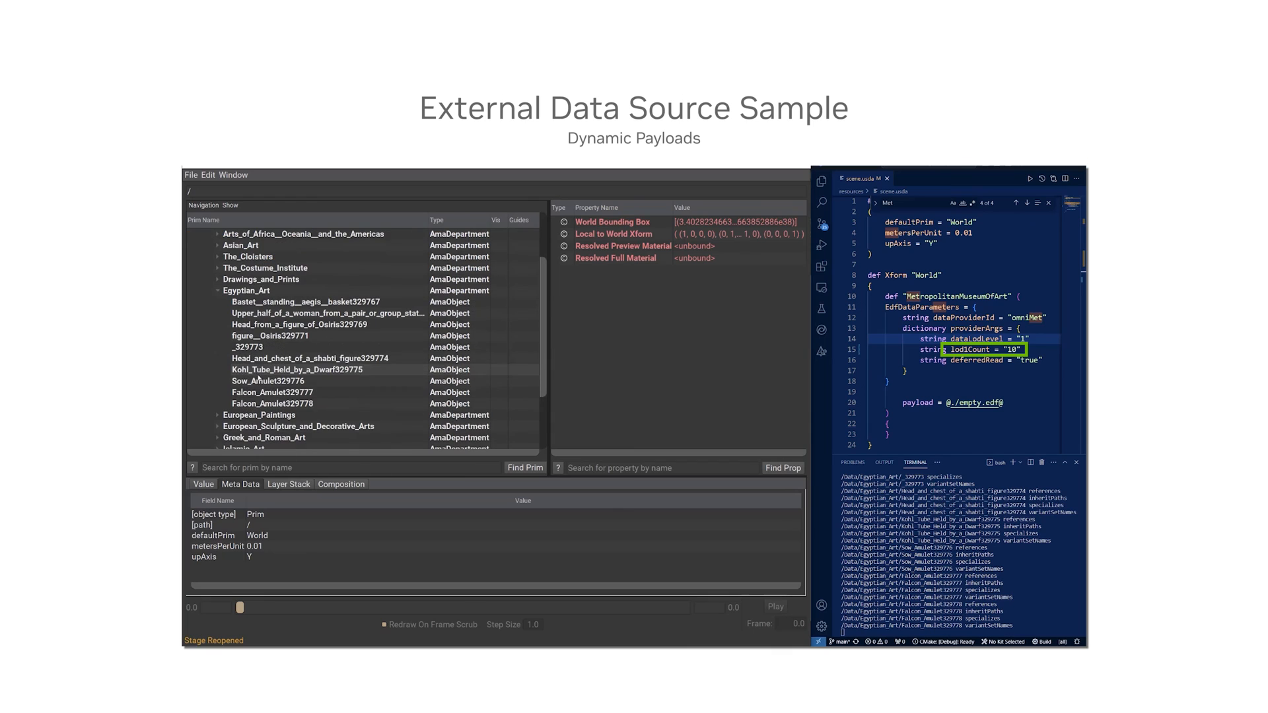
{"action": "left_click", "coordinate": [273, 392]}
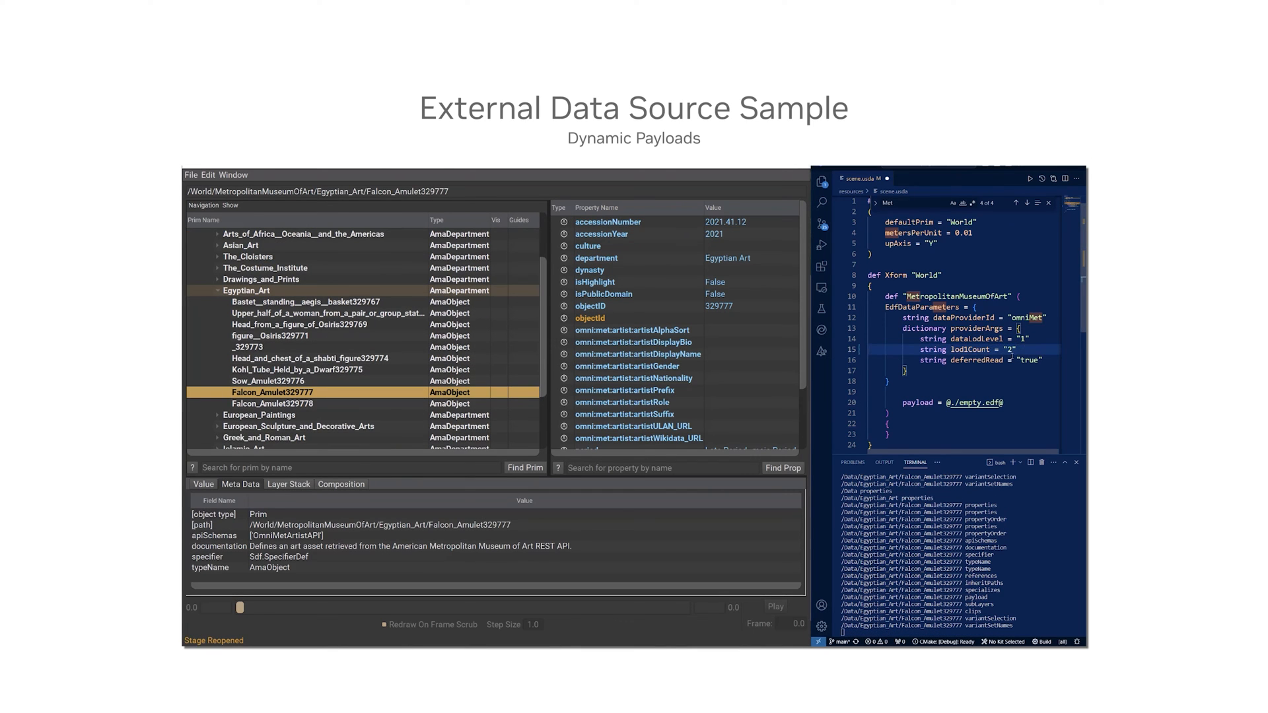
- Reopen the stage with lod1Count 2 and inspect Coin2 under American_Decorative_Arts
{"action": "left_click", "coordinate": [190, 174]}
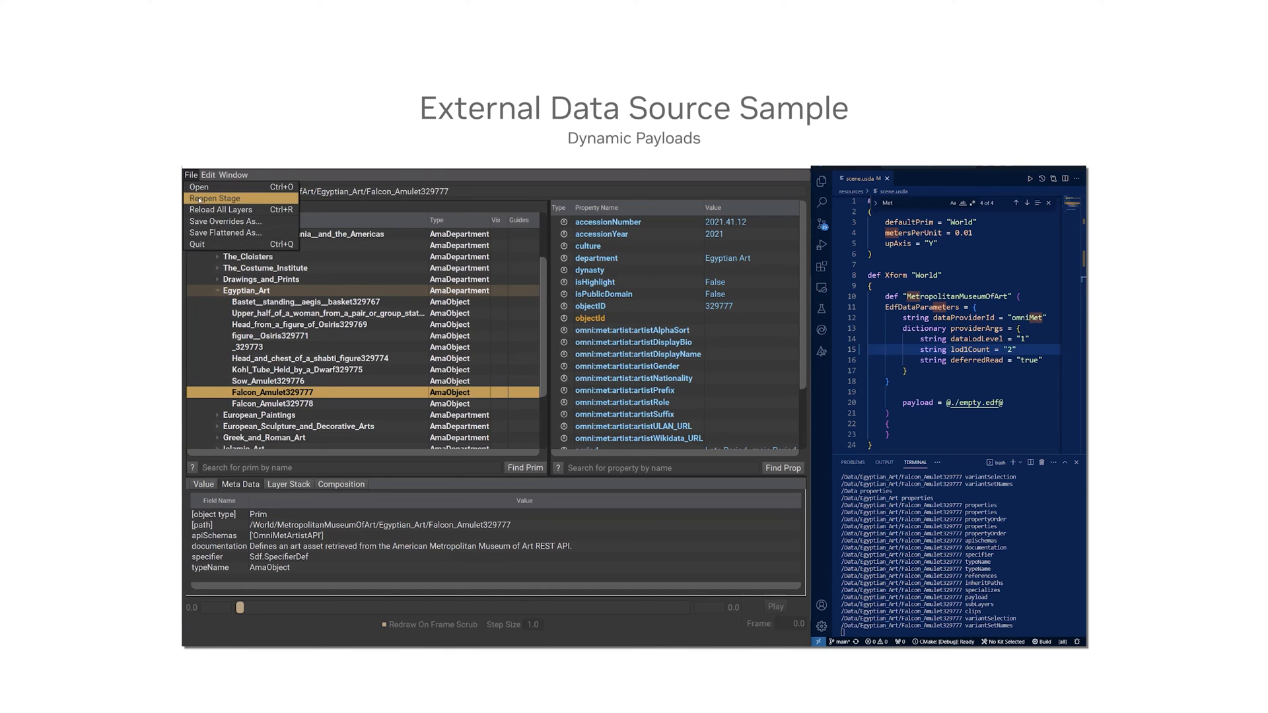
{"action": "left_click", "coordinate": [212, 198]}
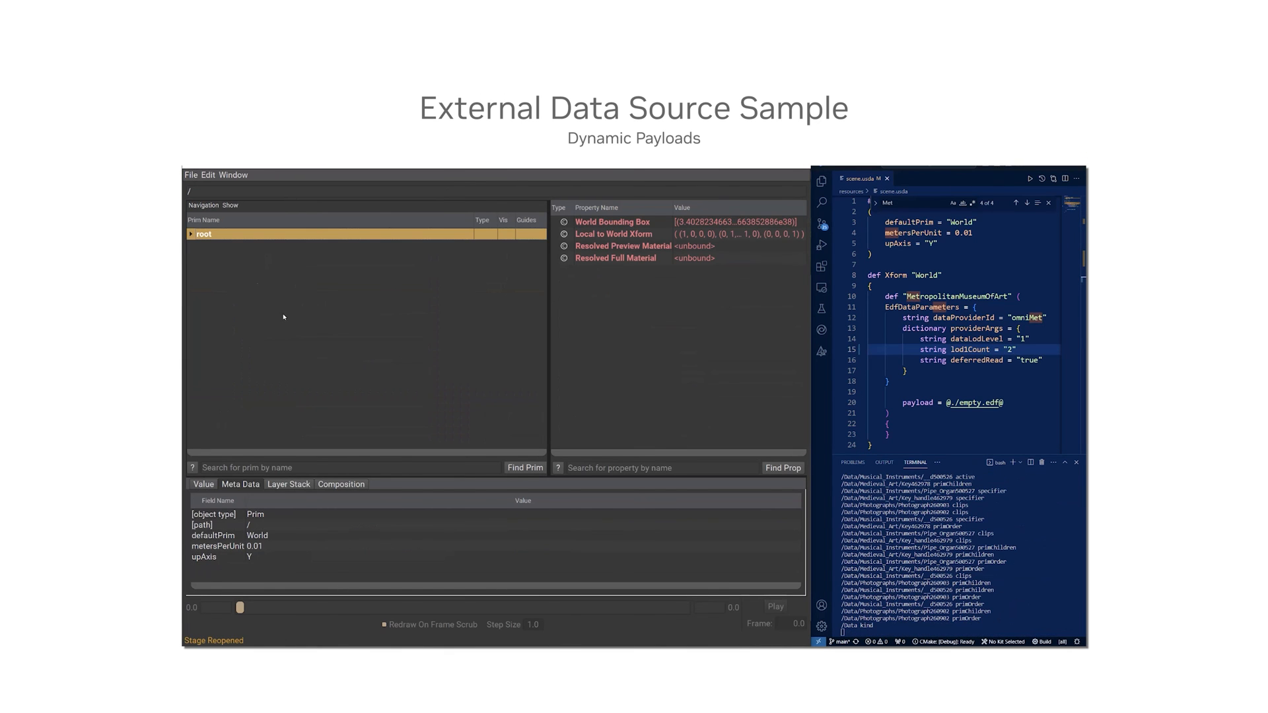
{"action": "left_click", "coordinate": [190, 234]}
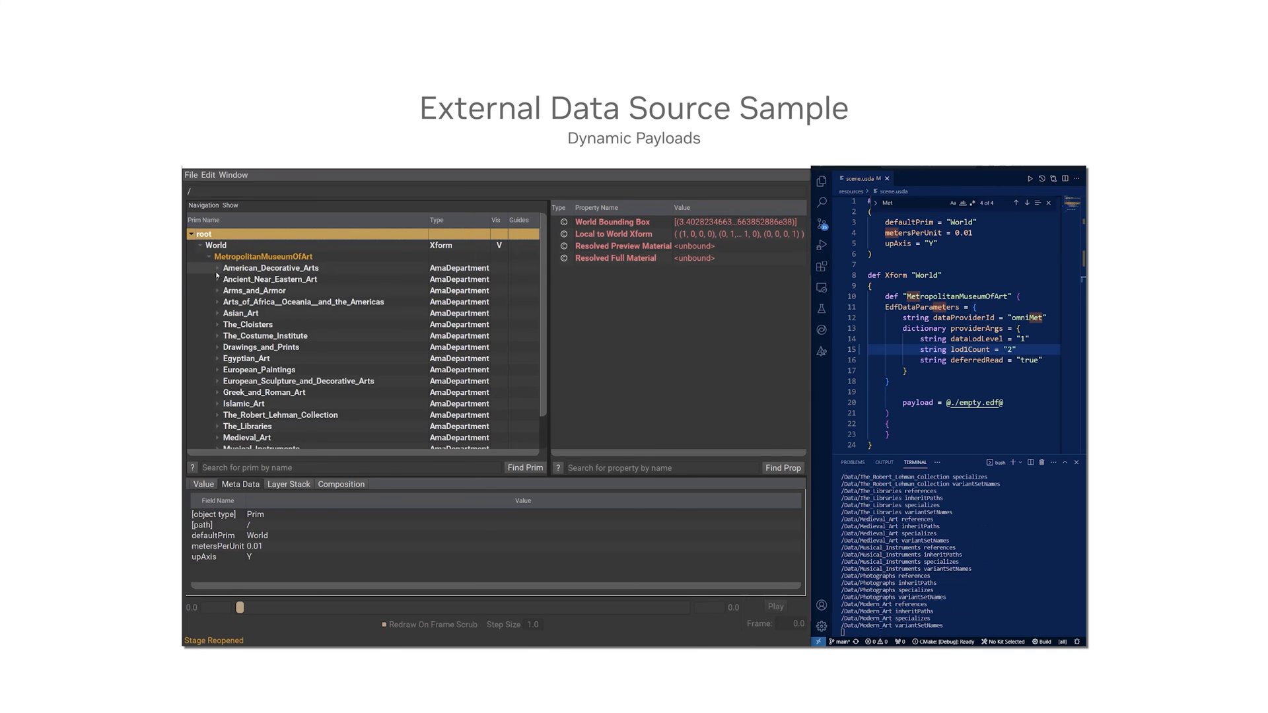
{"action": "left_click", "coordinate": [244, 290]}
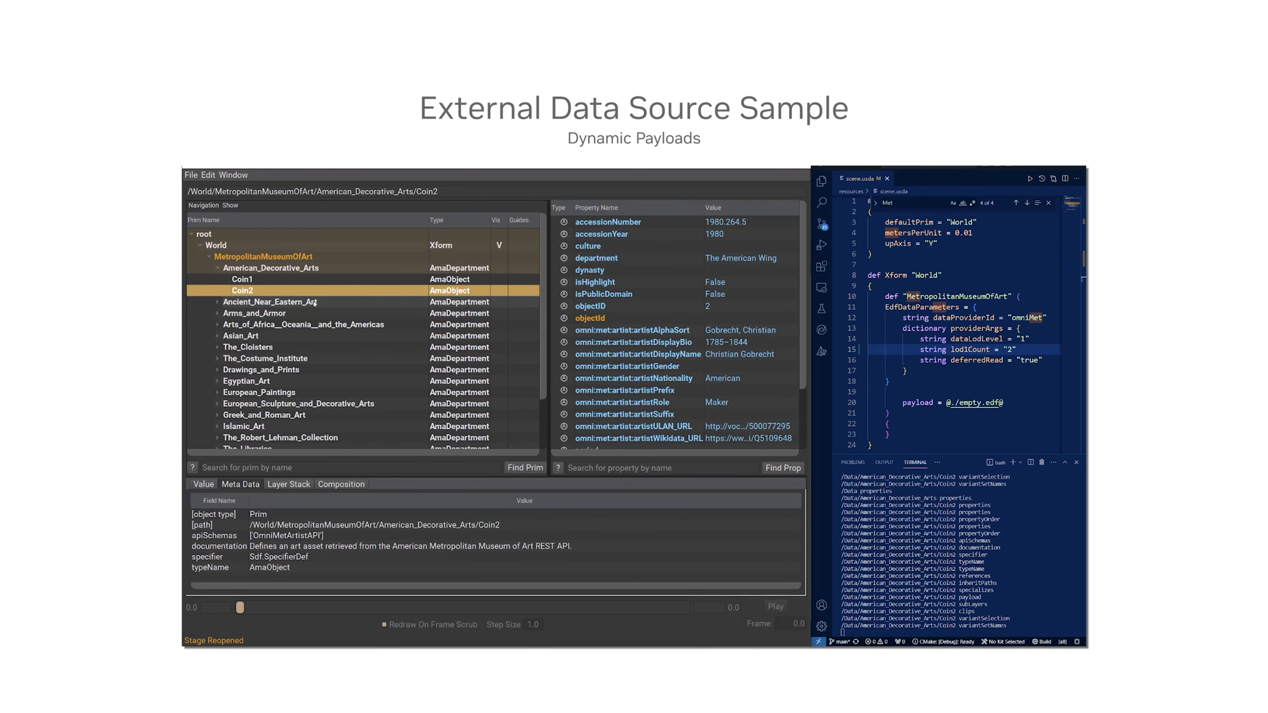